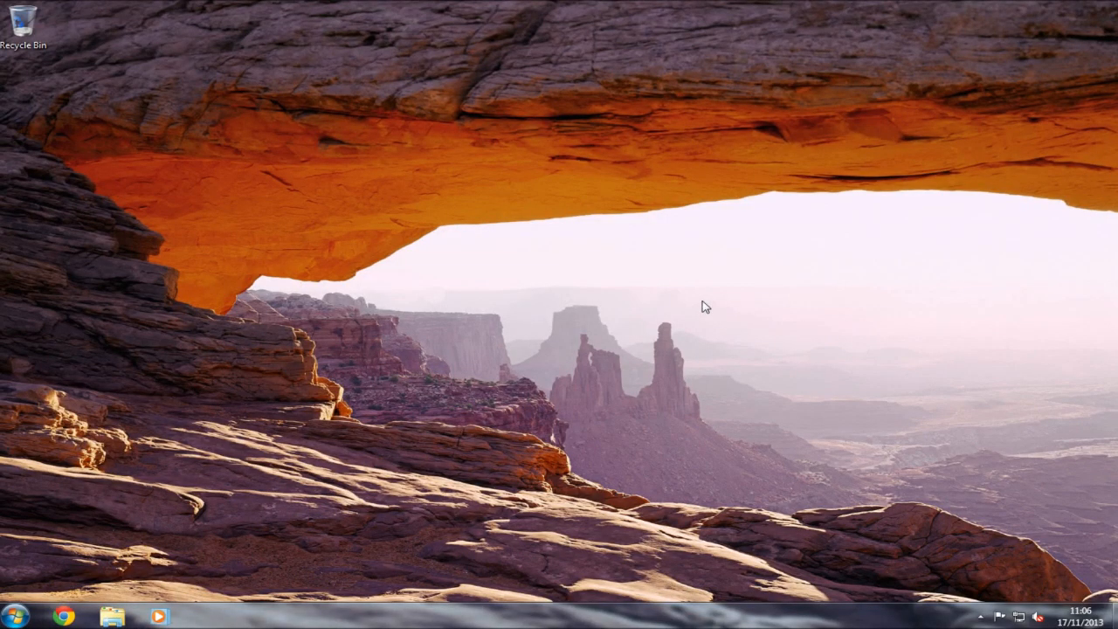
pyautogui.moveTo(389, 393)
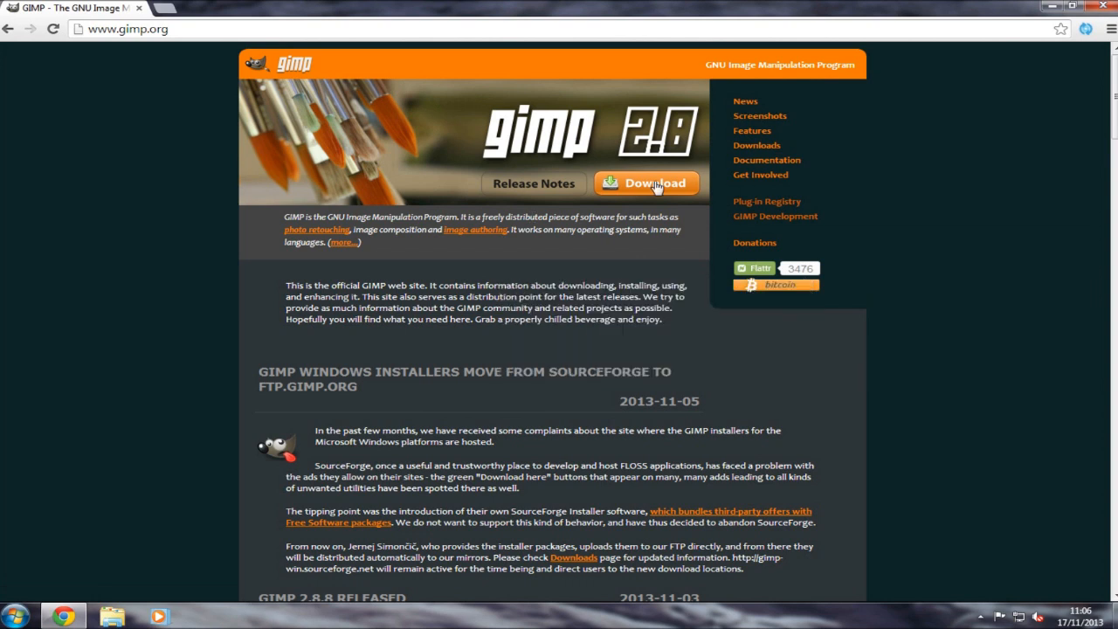
# Download gimp-2.8.8-setup.exe via the HTTP link on the gimp.org downloads page
pyautogui.click(646, 184)
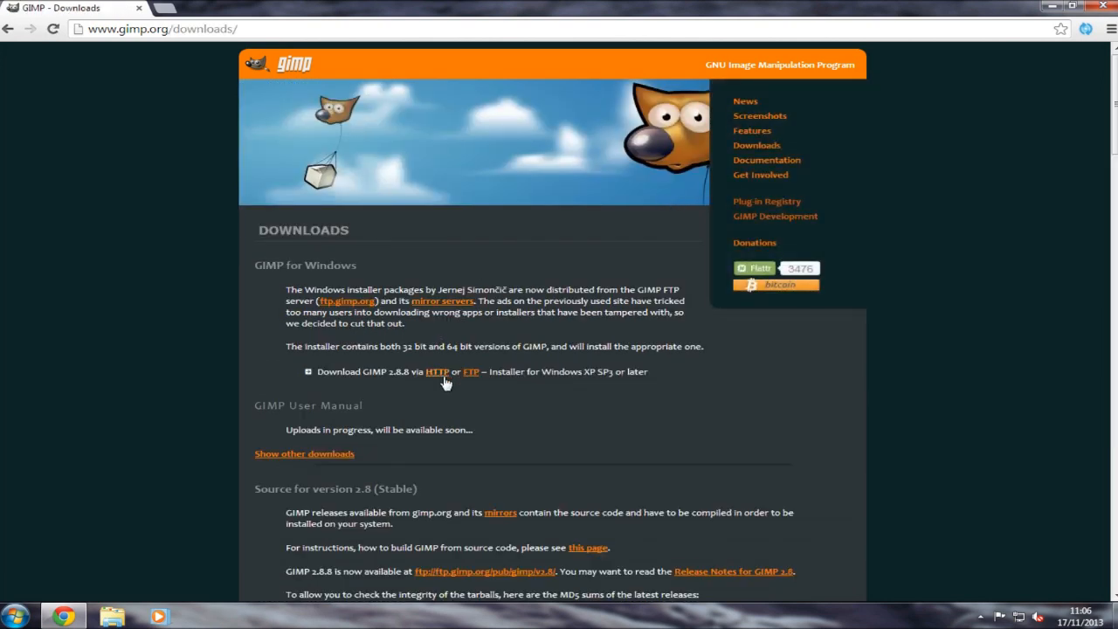
pyautogui.click(437, 371)
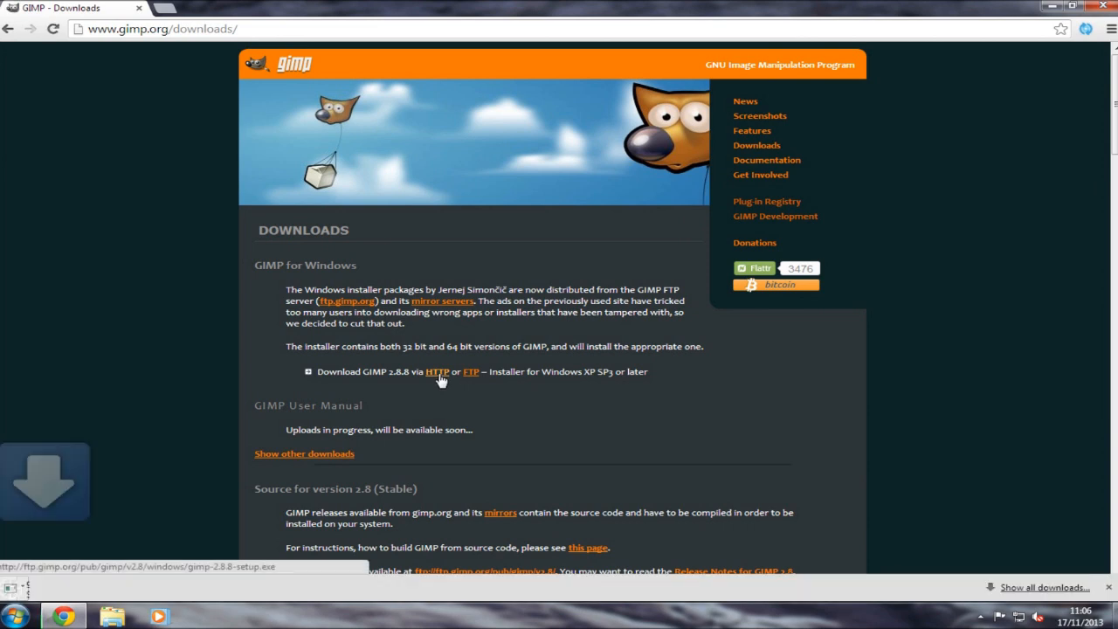
pyautogui.click(438, 371)
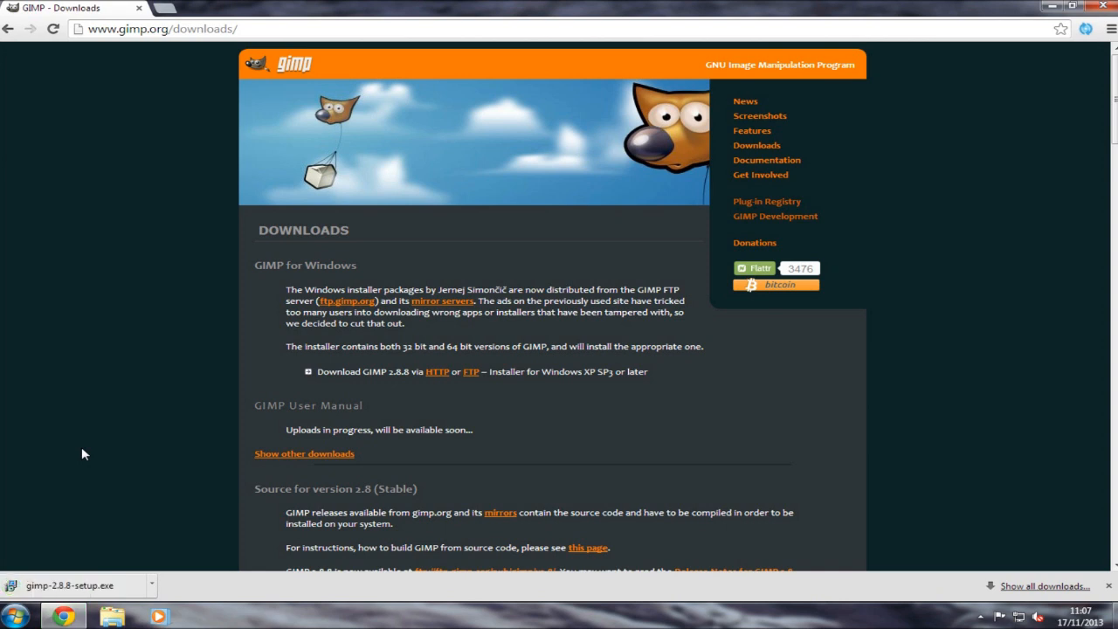
pyautogui.moveTo(169, 342)
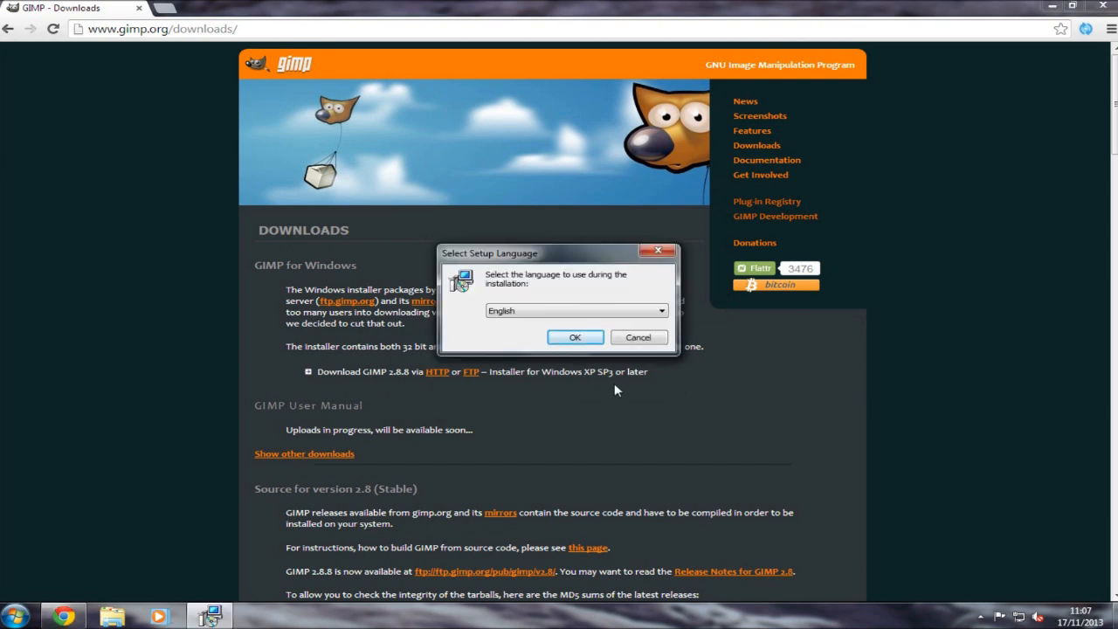
# Keep English as setup language and install GIMP 2 with default settings
pyautogui.click(575, 337)
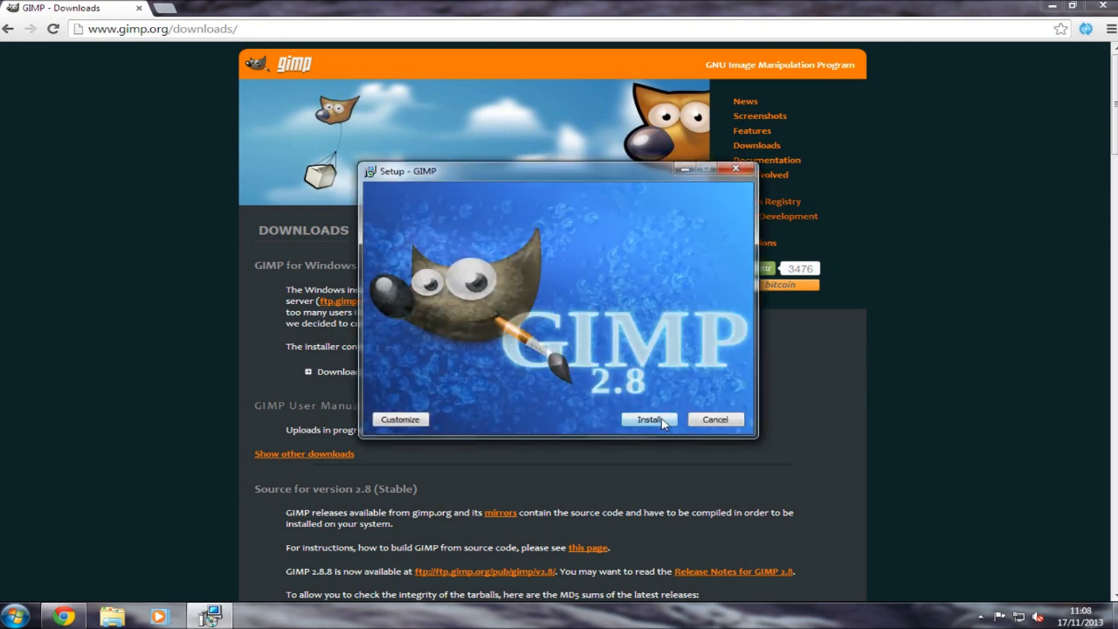
pyautogui.click(649, 419)
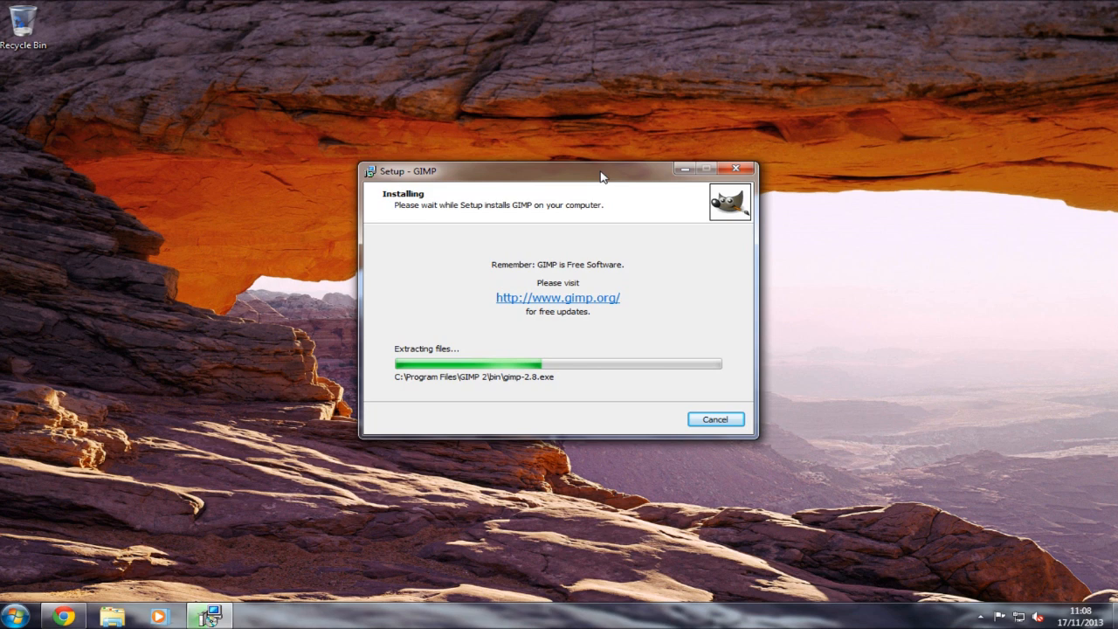
pyautogui.moveTo(819, 94)
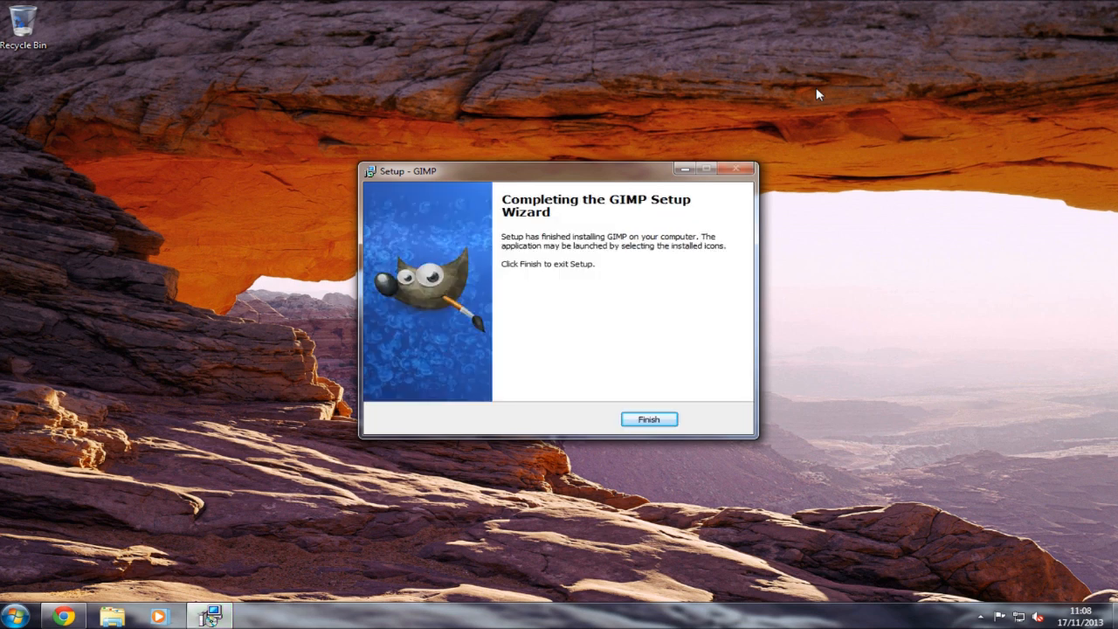
pyautogui.moveTo(648, 420)
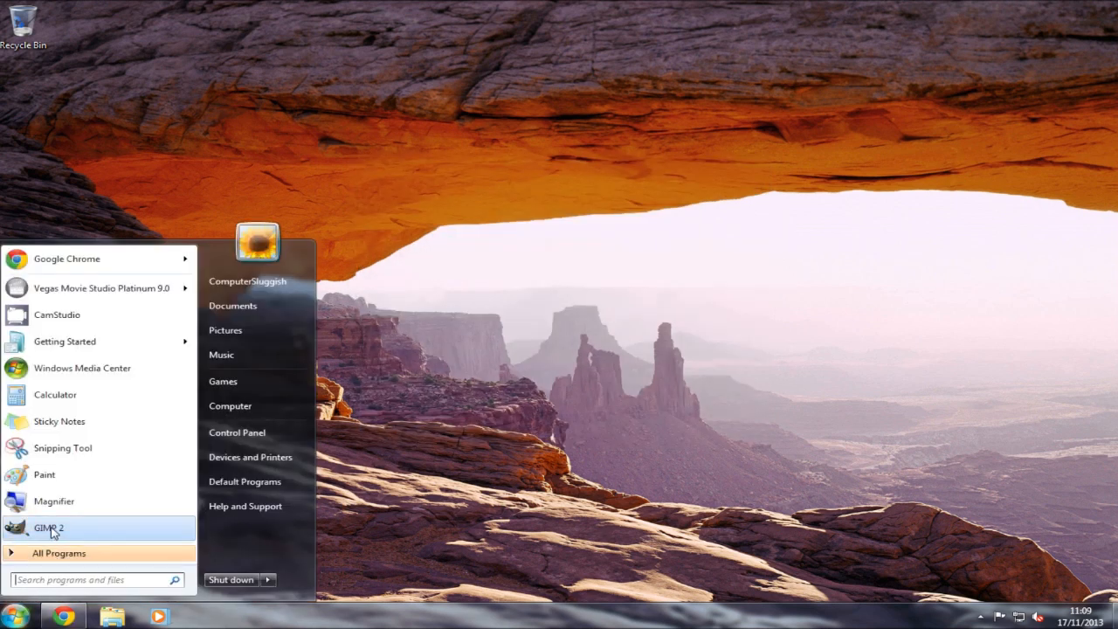
# Launch GIMP 2 from the Start menu's All Programs list
pyautogui.click(58, 552)
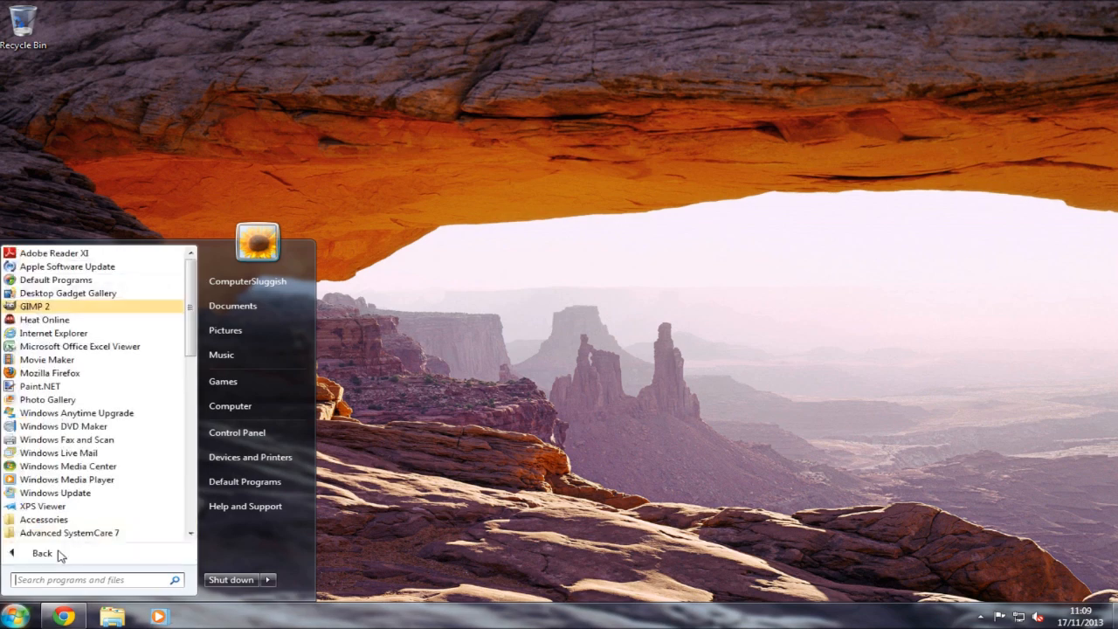
pyautogui.click(34, 306)
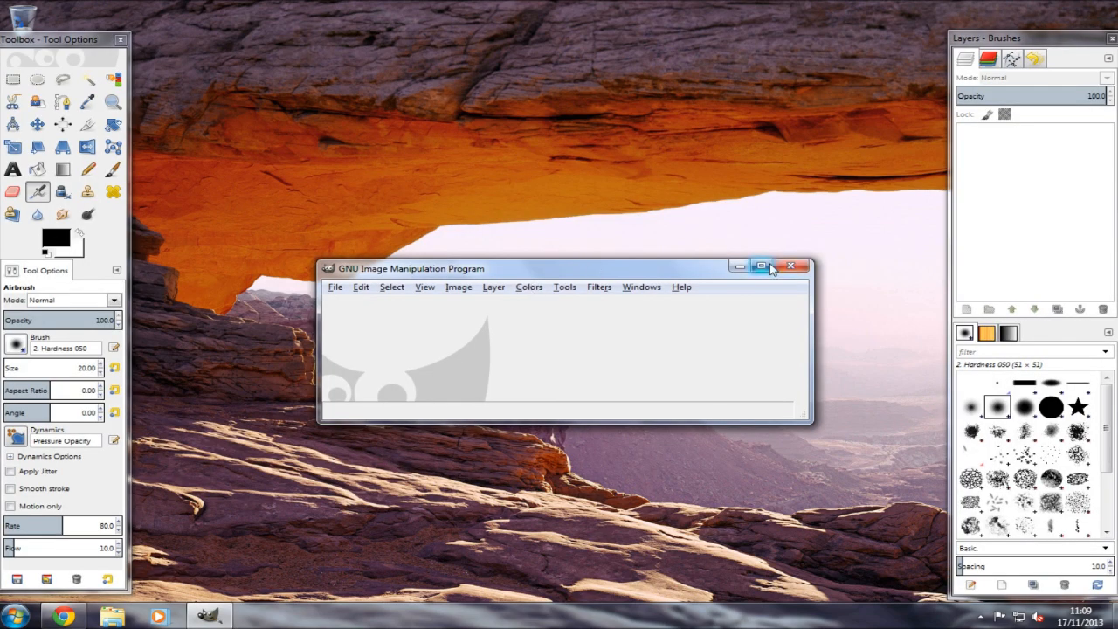
# Maximize the GNU Image Manipulation Program main window
pyautogui.click(761, 266)
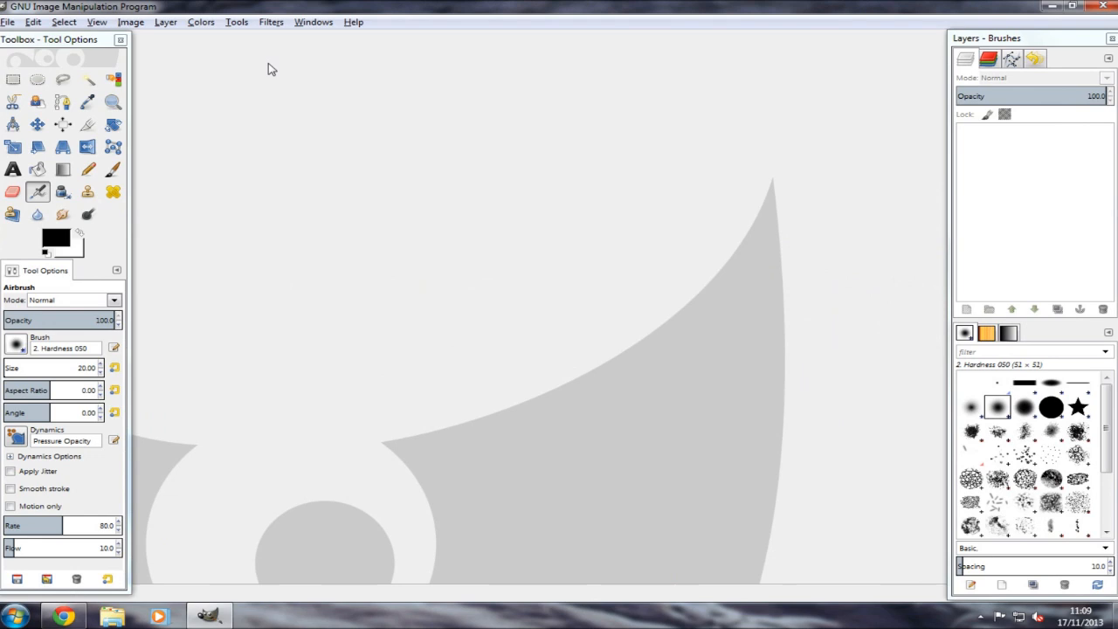
pyautogui.moveTo(393, 160)
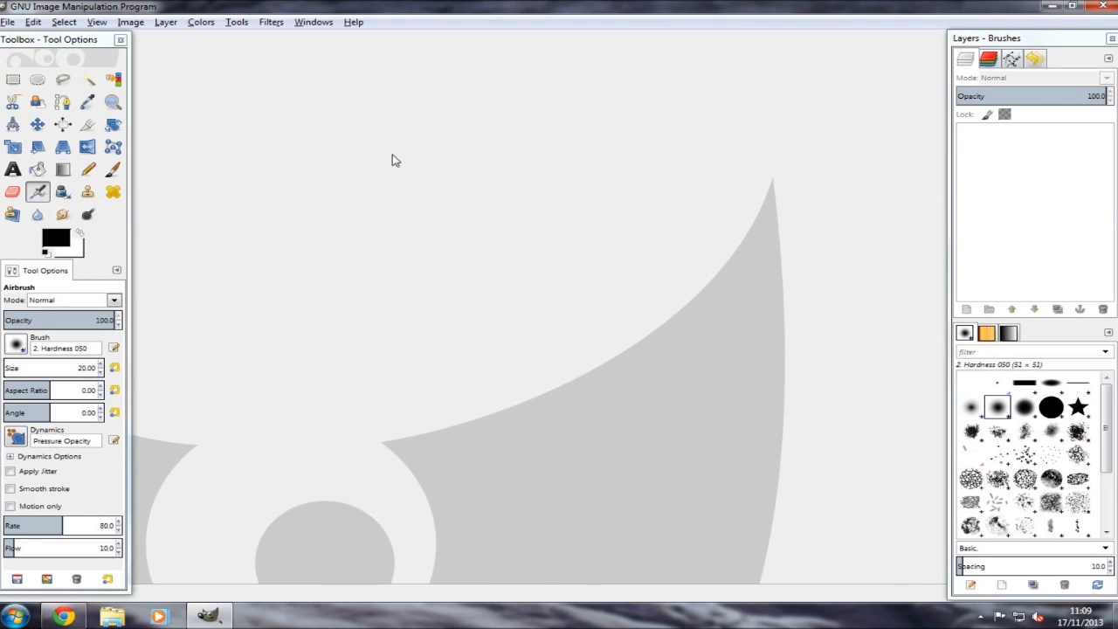